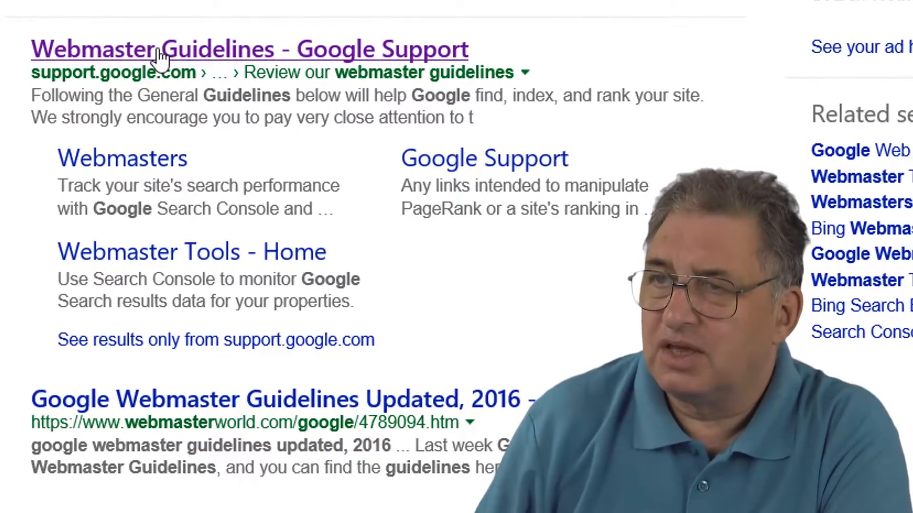
Open the 'Webmaster Guidelines - Google Support' result and scroll through 'Help Google understand your pages'.
click(249, 49)
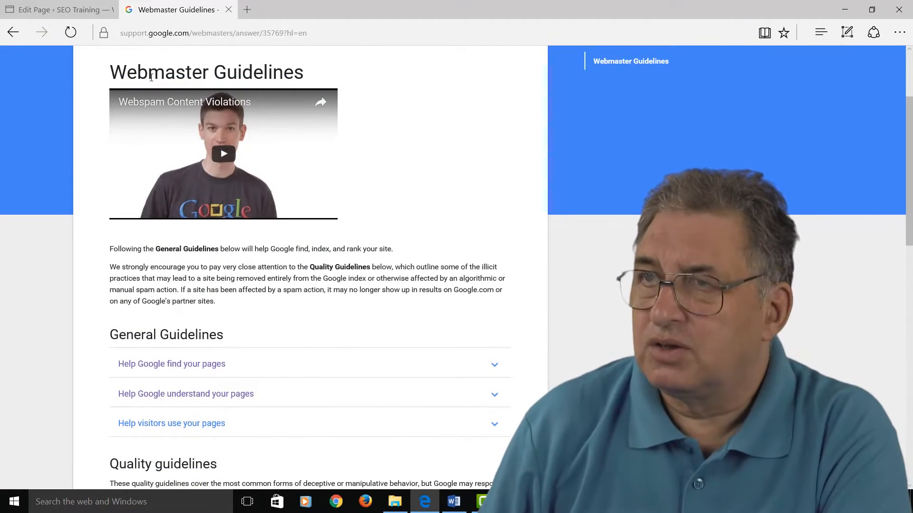
mouse_move(221, 104)
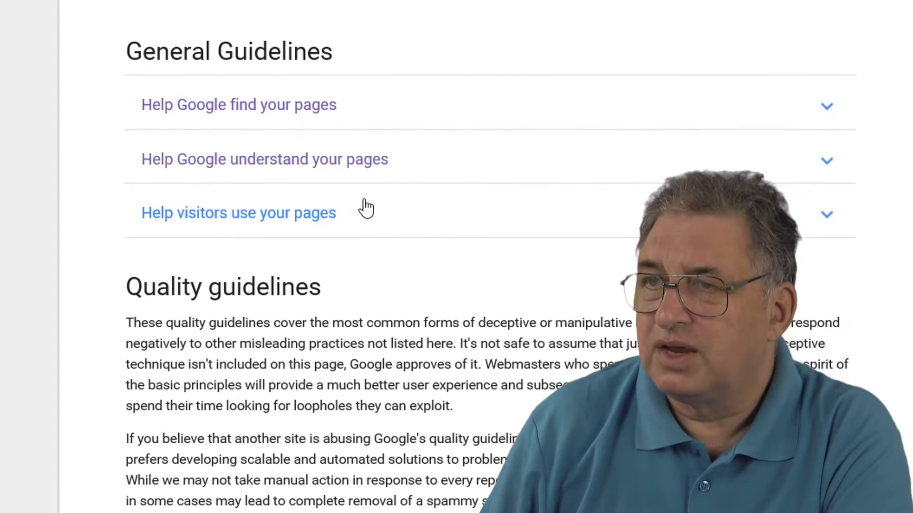
mouse_move(413, 167)
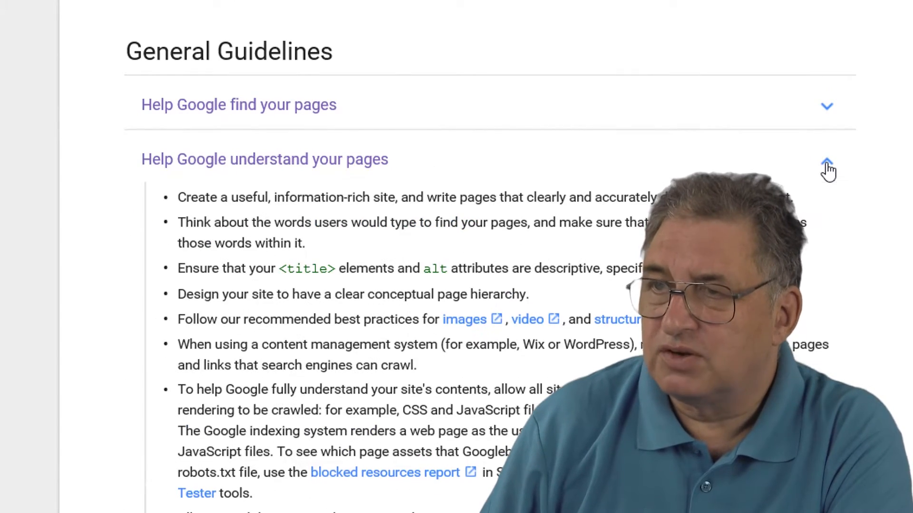
scroll(down, 3)
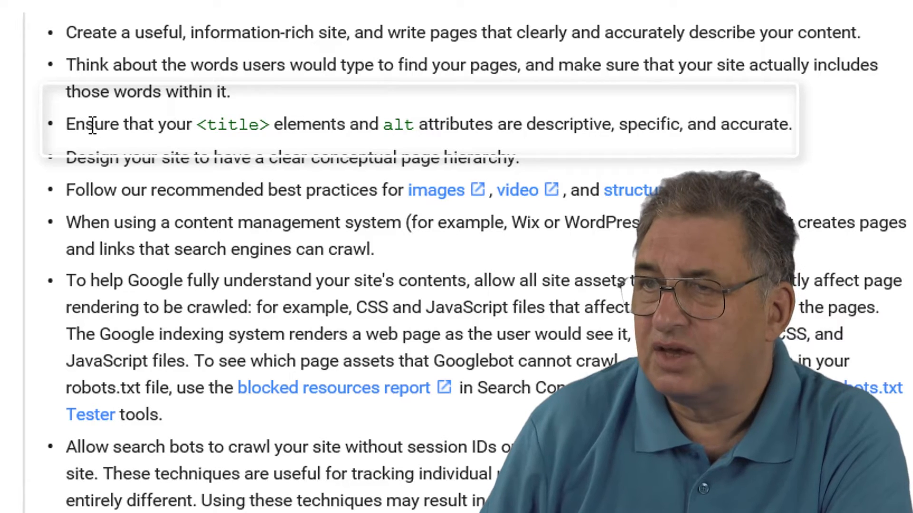
mouse_move(385, 114)
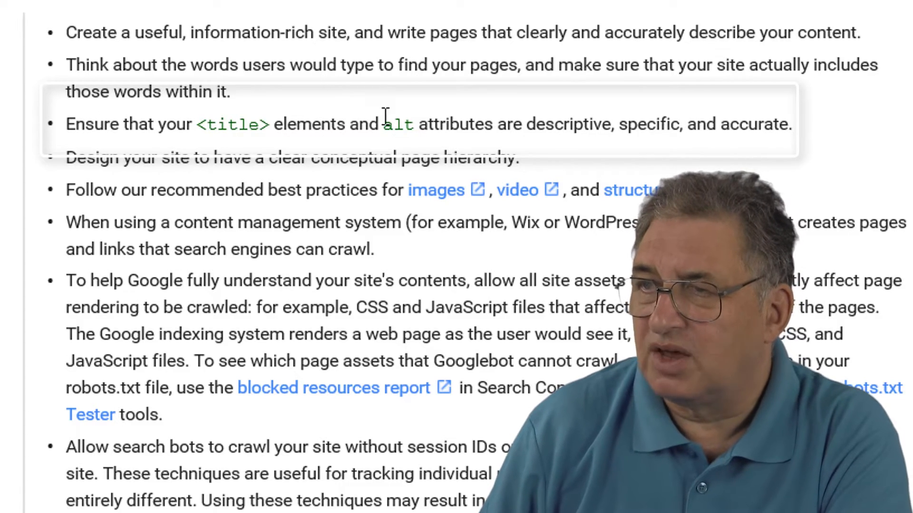
scroll(down, 3)
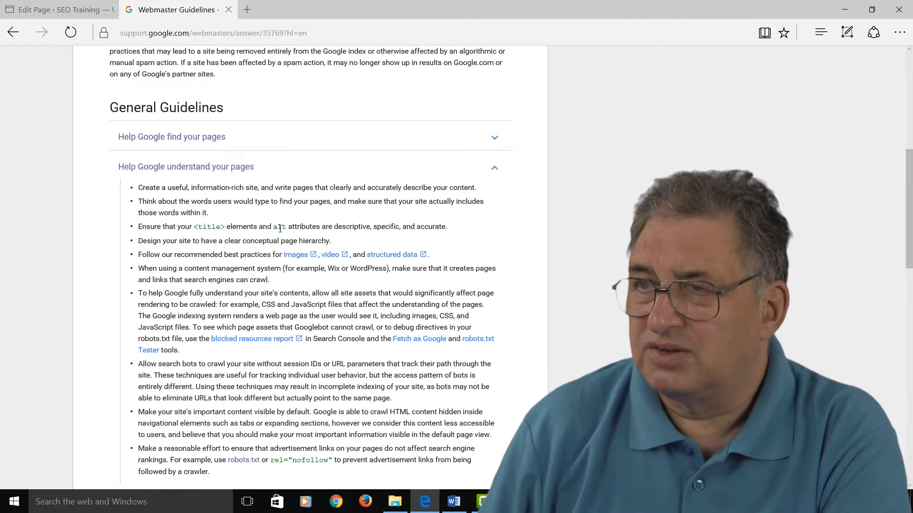
scroll(up, 3)
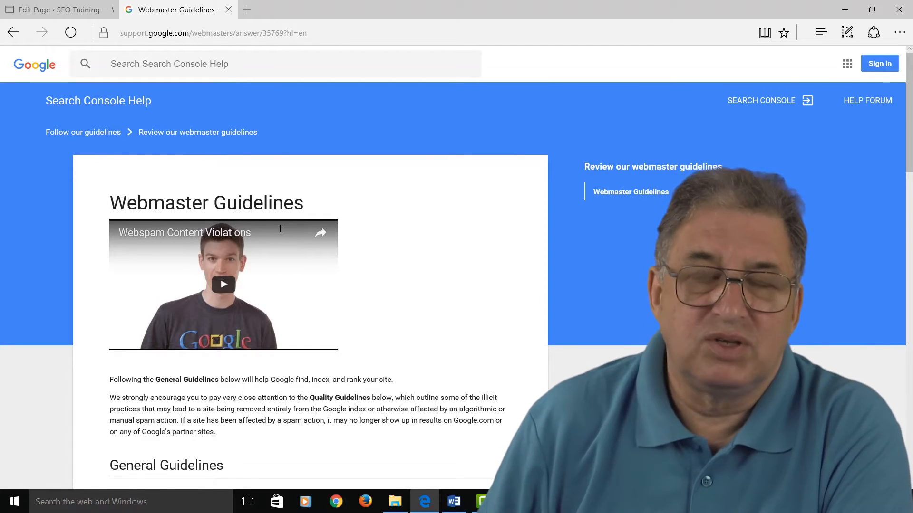
mouse_move(186, 138)
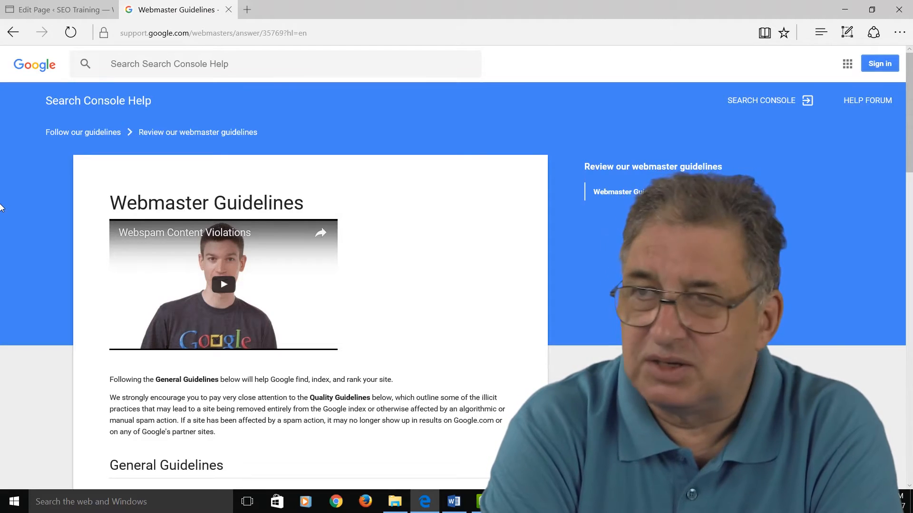
Insert the photo of the man with a laptop from the media library and select it.
click(58, 9)
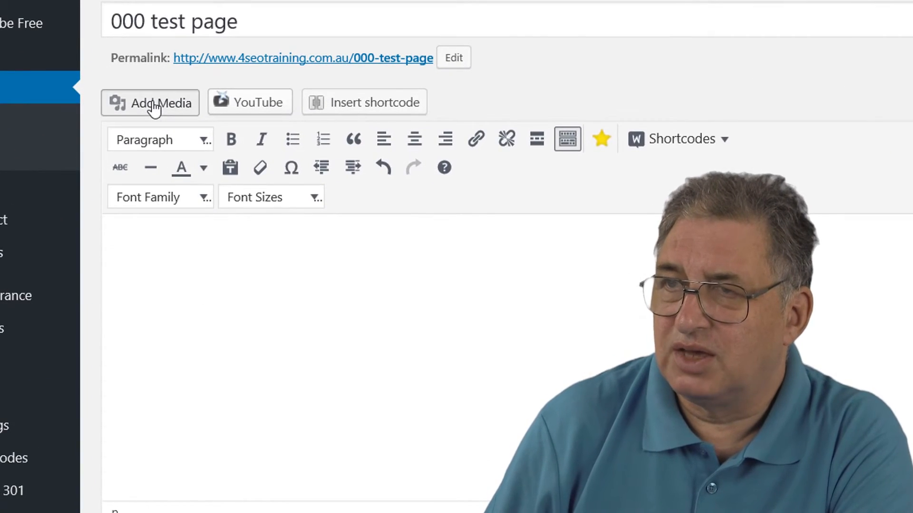
click(150, 104)
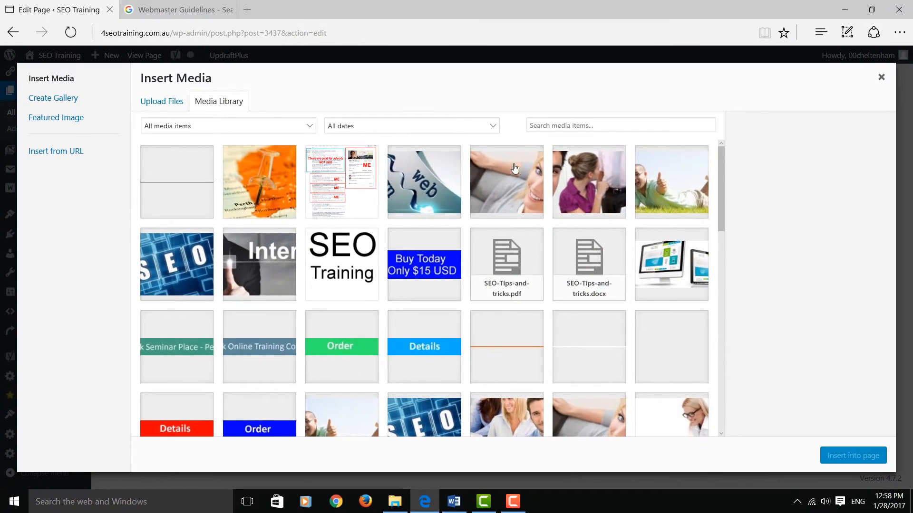
click(671, 181)
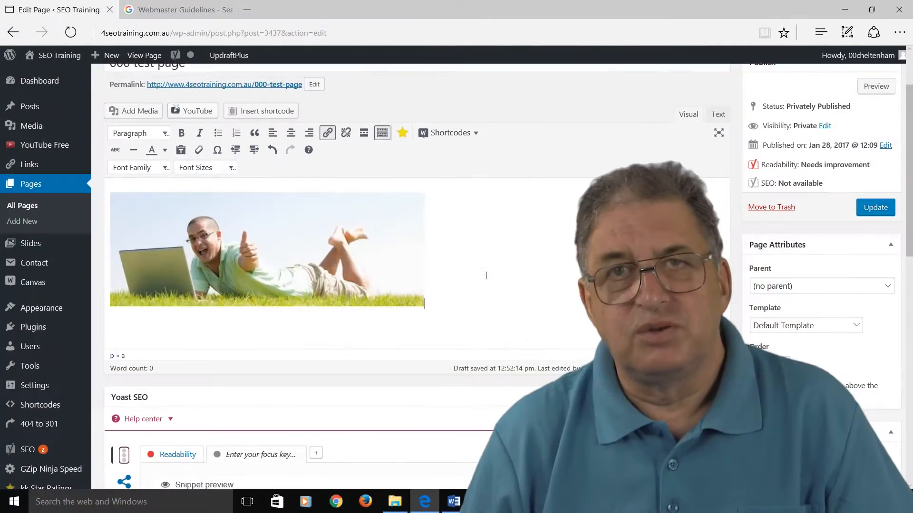
click(267, 250)
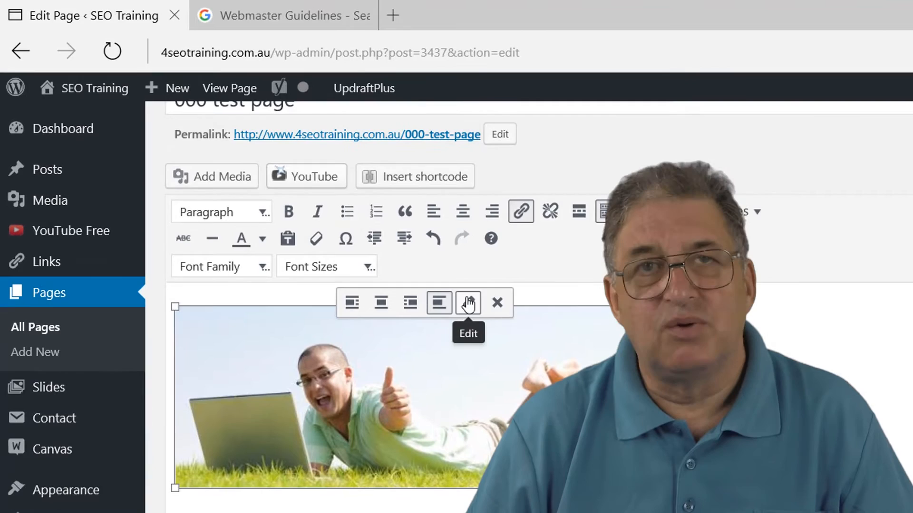
Enter 'SEO Training in Perth' as the photo's Alternative Text in Image Details.
click(467, 303)
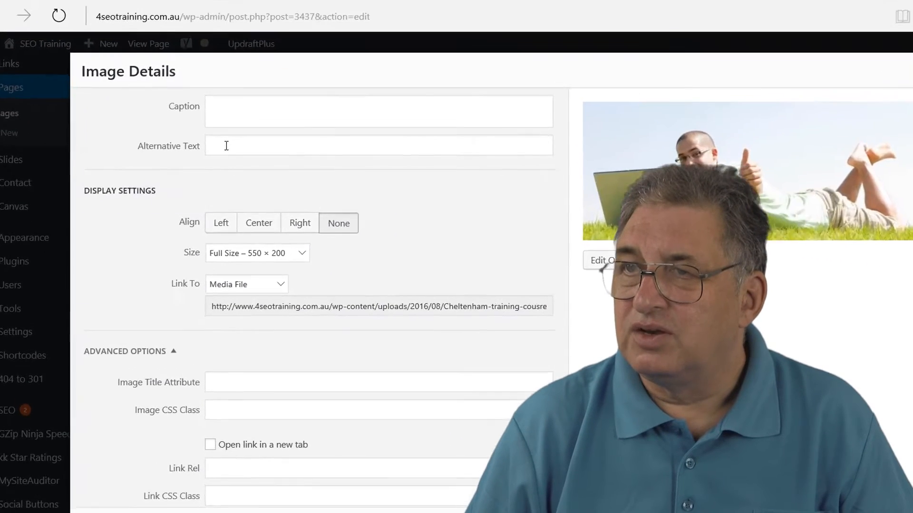
click(379, 145)
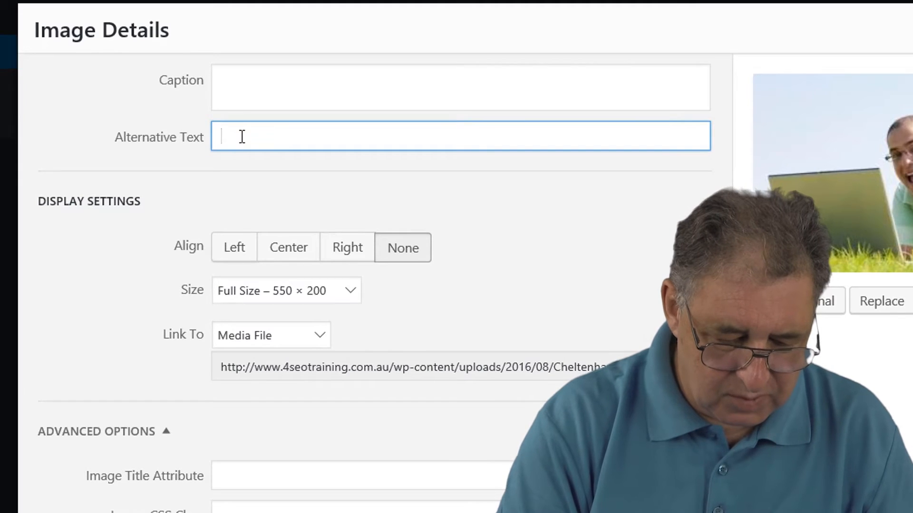
text(SEO Training)
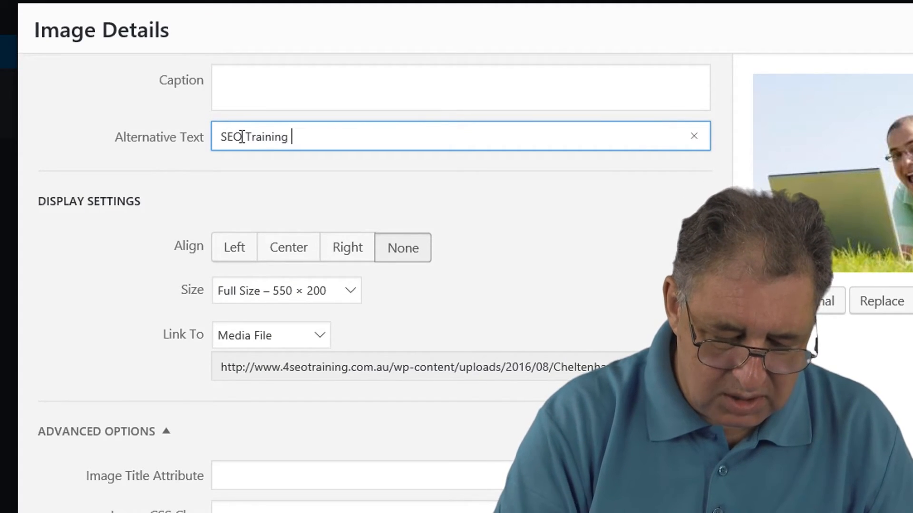
text(in Pert)
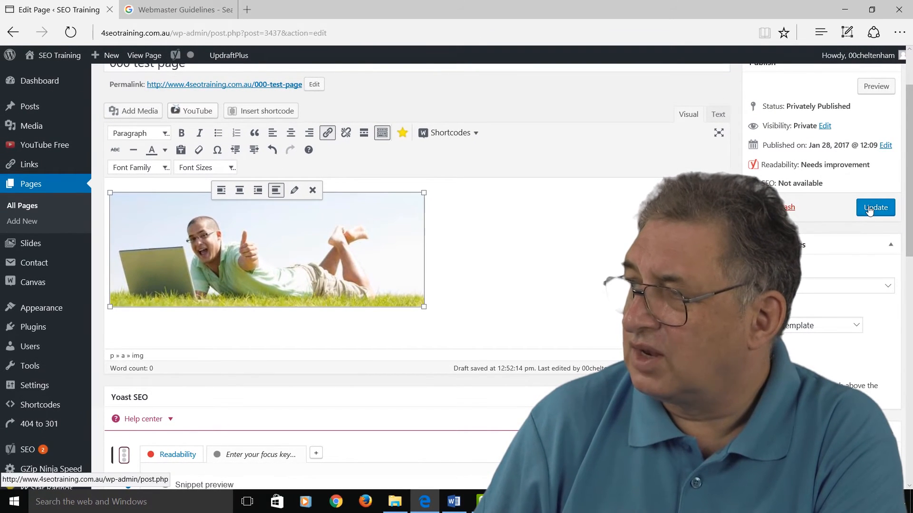
Apply the image details and update the test page.
click(875, 86)
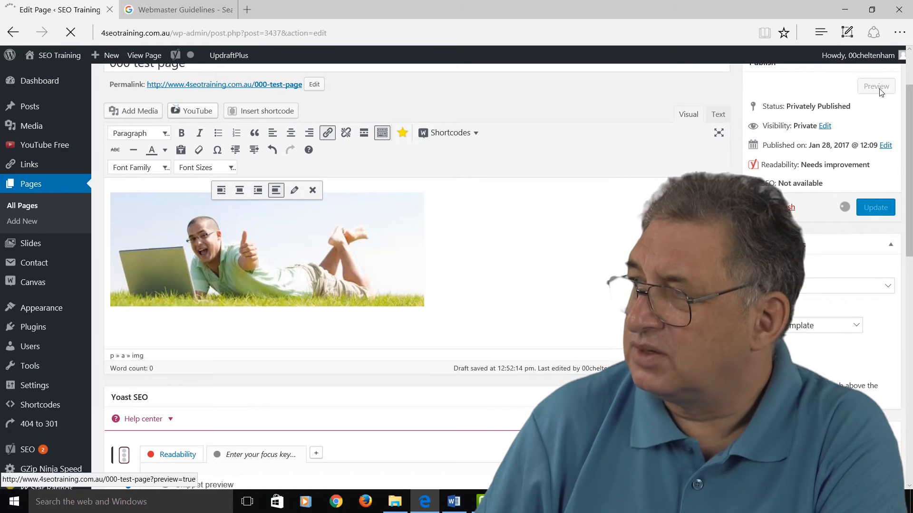
click(874, 207)
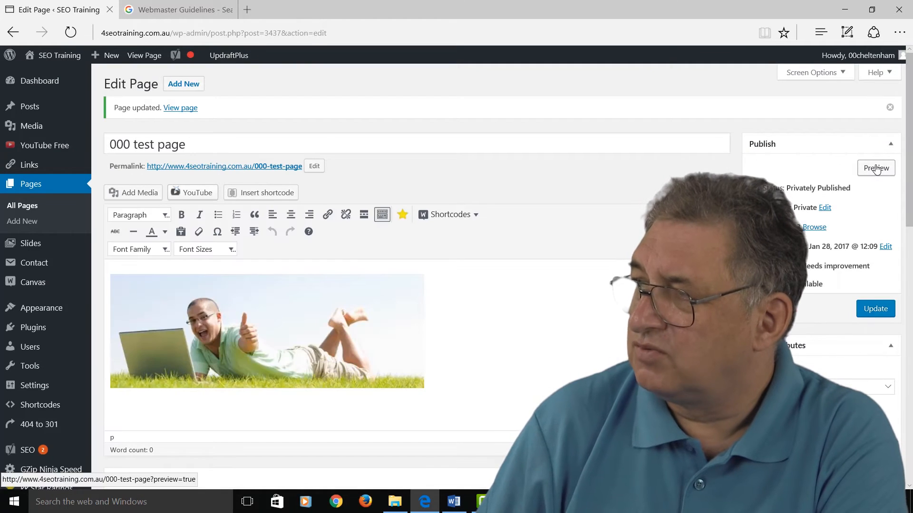
click(876, 168)
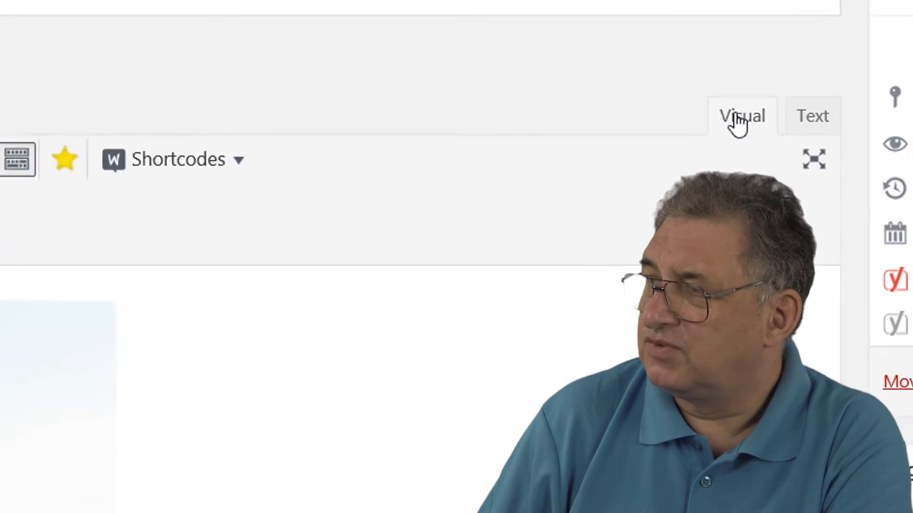
Switch to the Text tab and highlight the image's alt value 'SEO Training in Perth'.
click(811, 115)
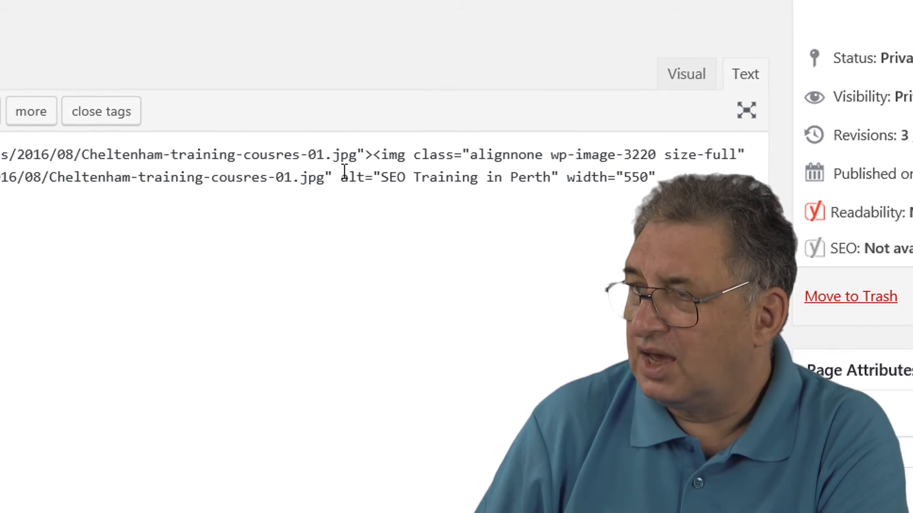
drag(341, 176, 553, 177)
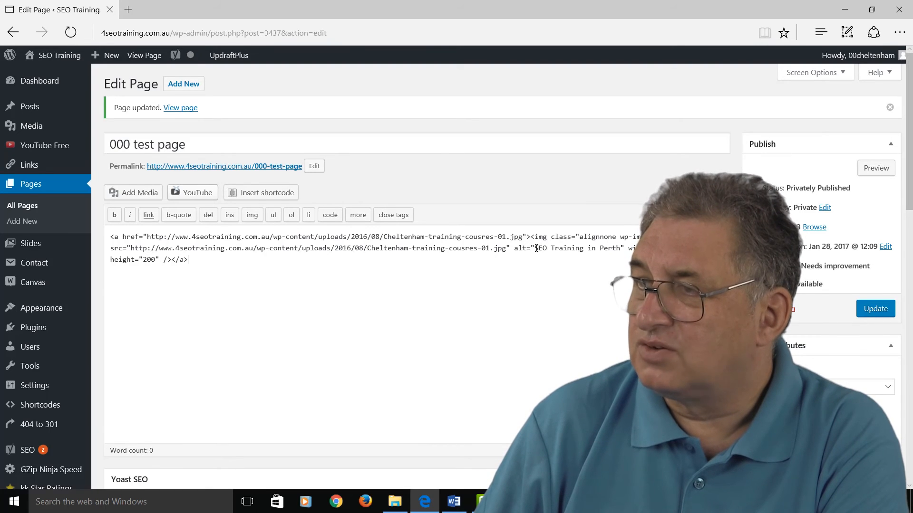
double_click(576, 248)
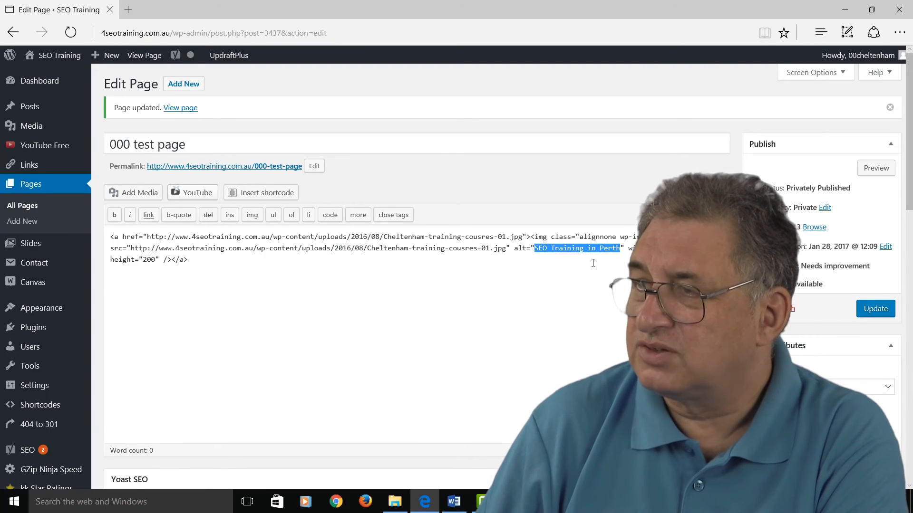